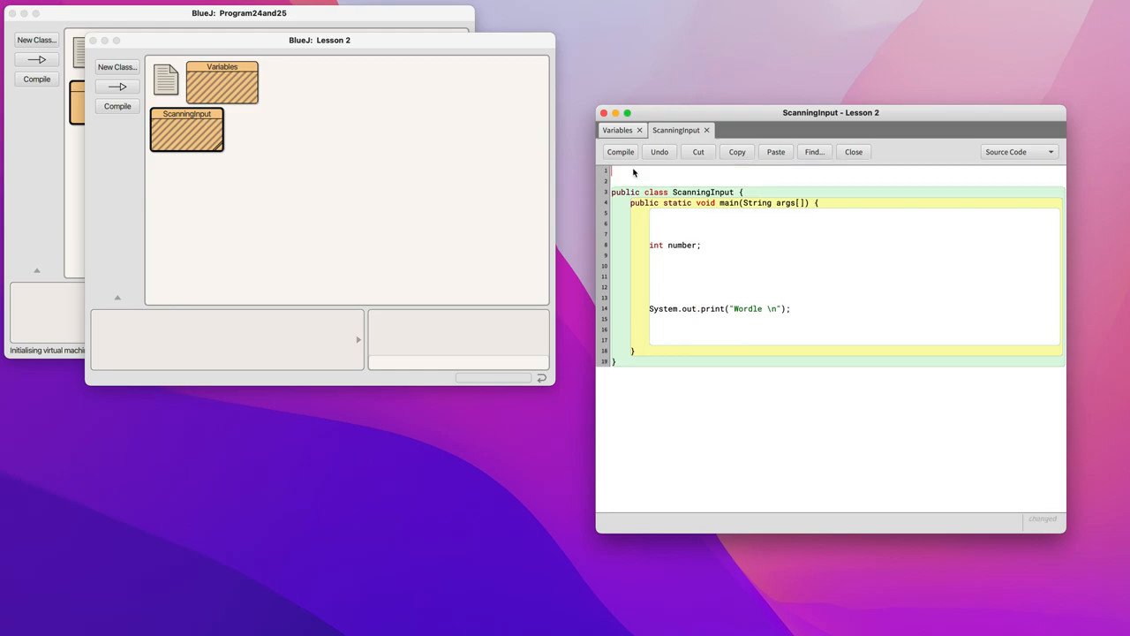
- Write `import java.util.Scanner;` as the first line above the class declaration
{"action": "type", "text": "import"}
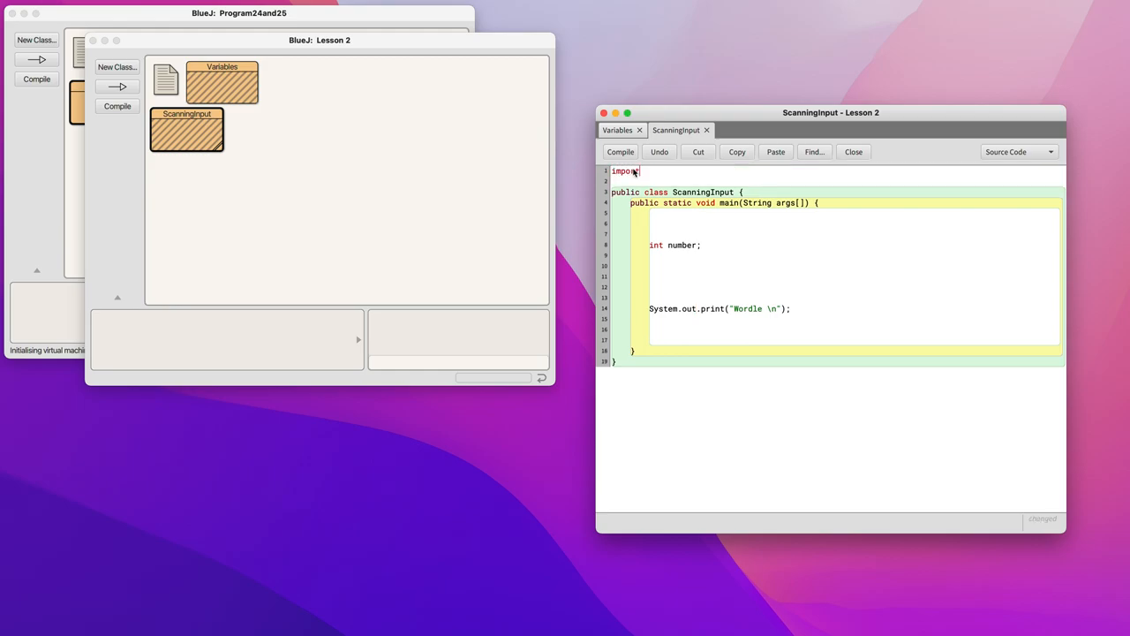
{"action": "type", "text": "java.util.Sca"}
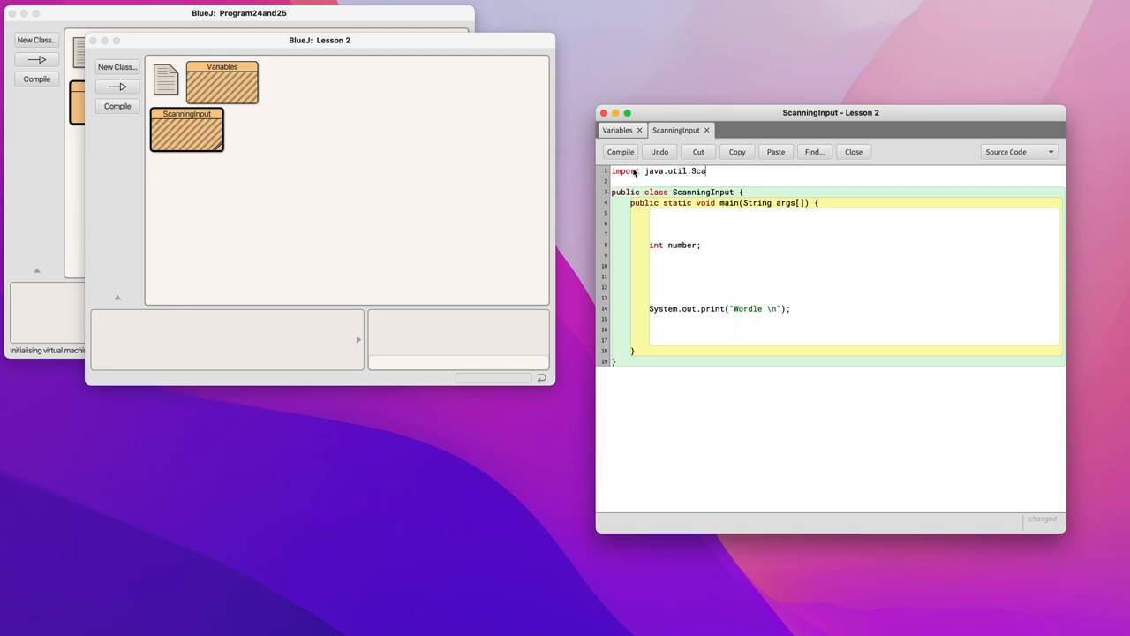
{"action": "type", "text": "nner"}
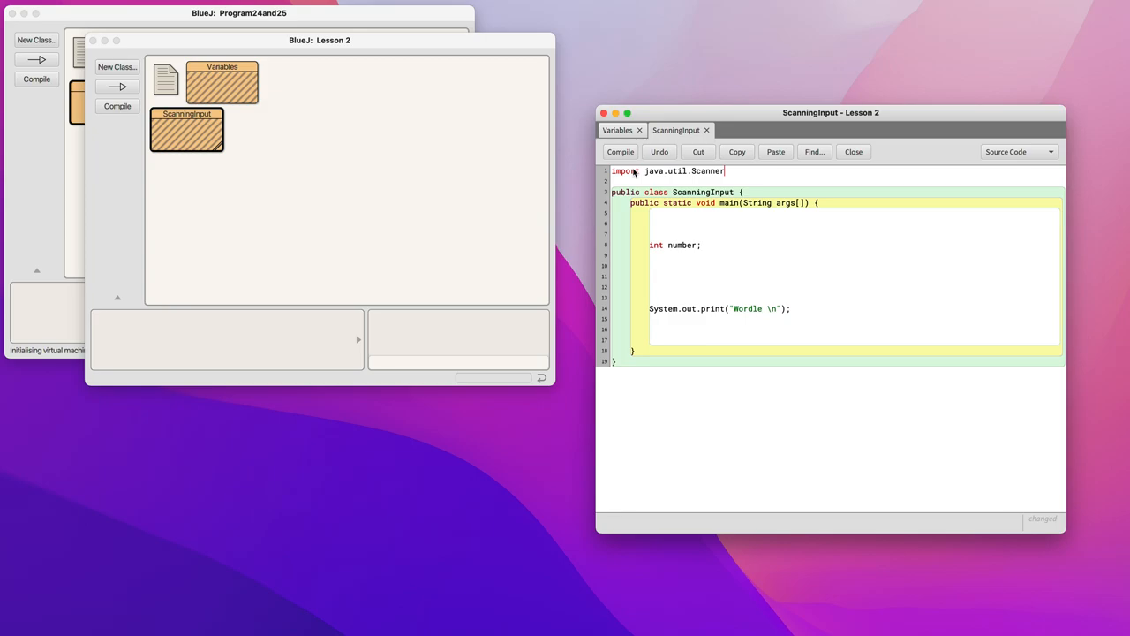
{"action": "type", "text": ";"}
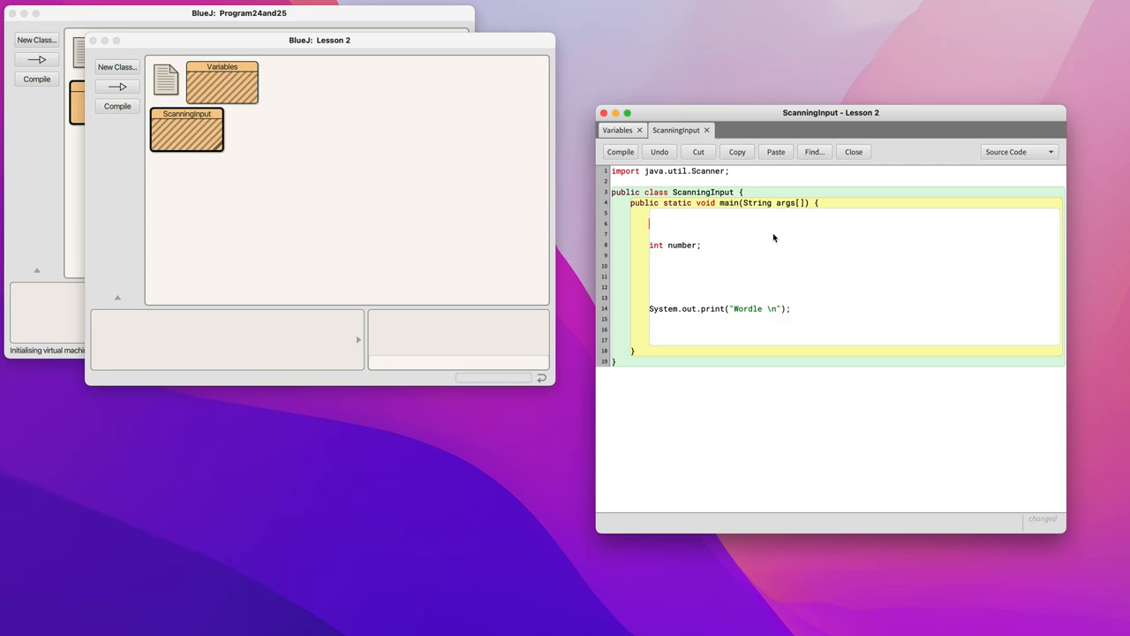
- Declare `Scanner scanner1 = new Scanner(System.in);` as the first line of main
{"action": "type", "text": "Scan"}
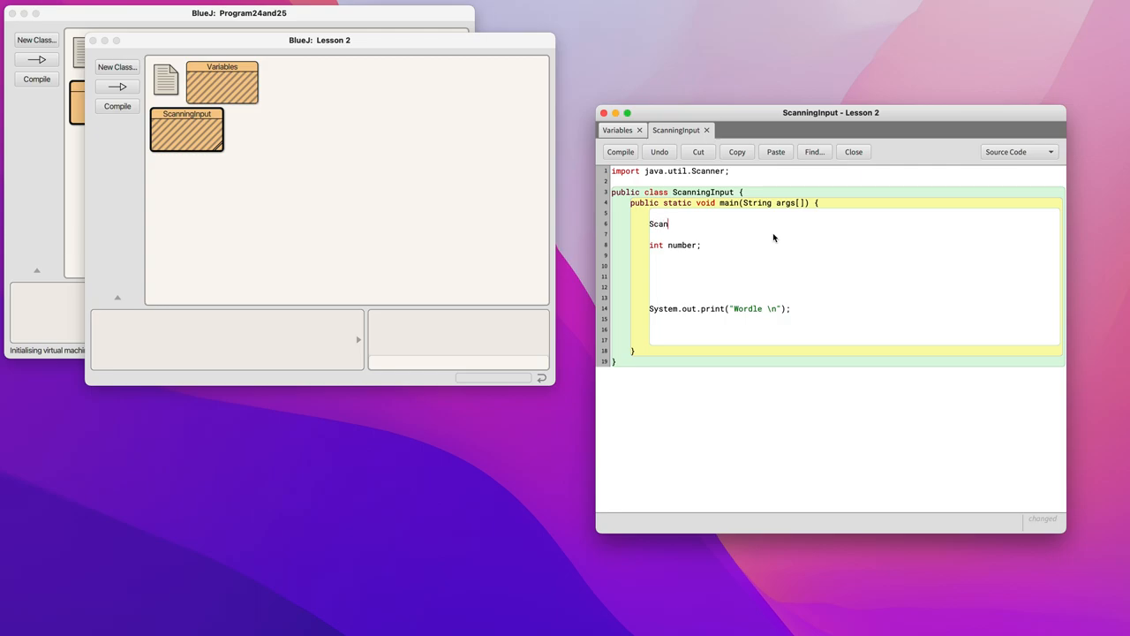
{"action": "type", "text": "ner"}
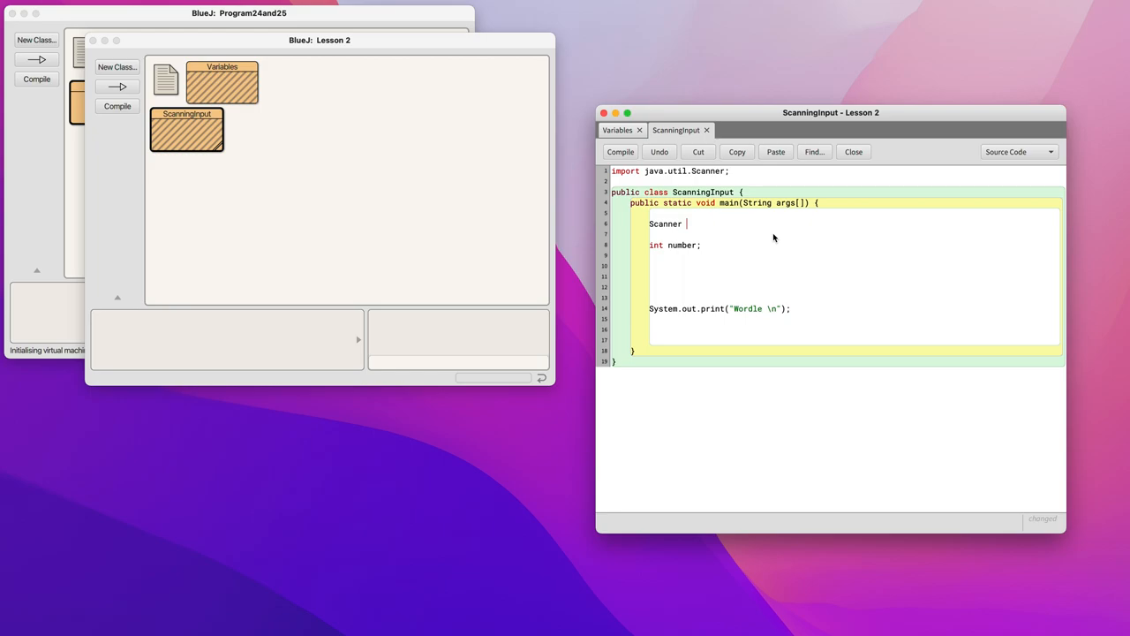
{"action": "type", "text": "scanner1"}
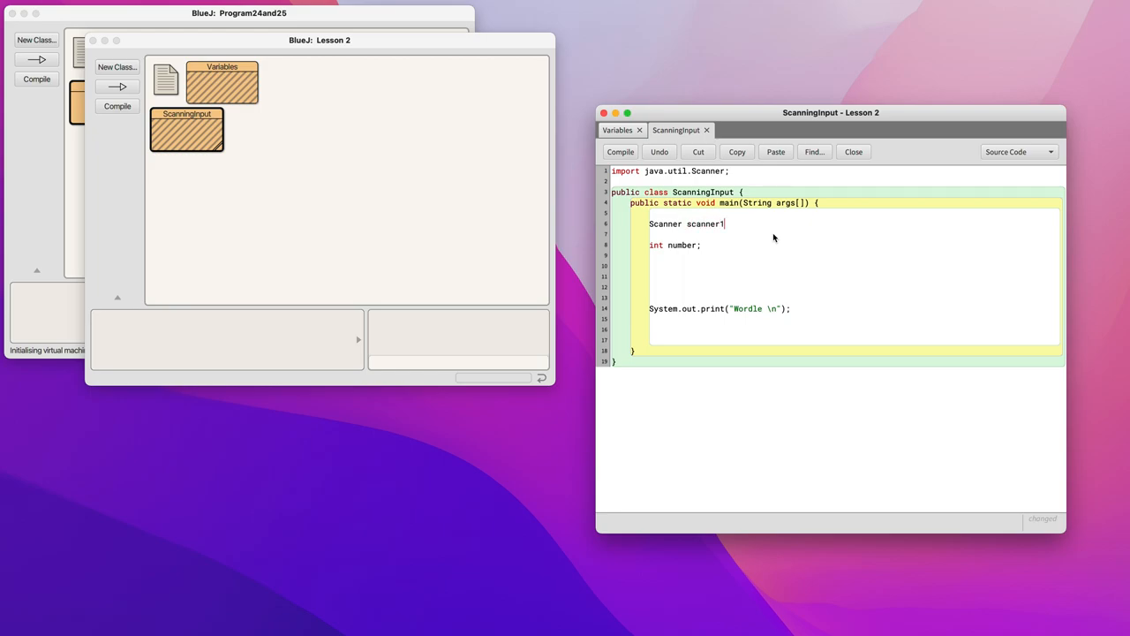
{"action": "type", "text": "="}
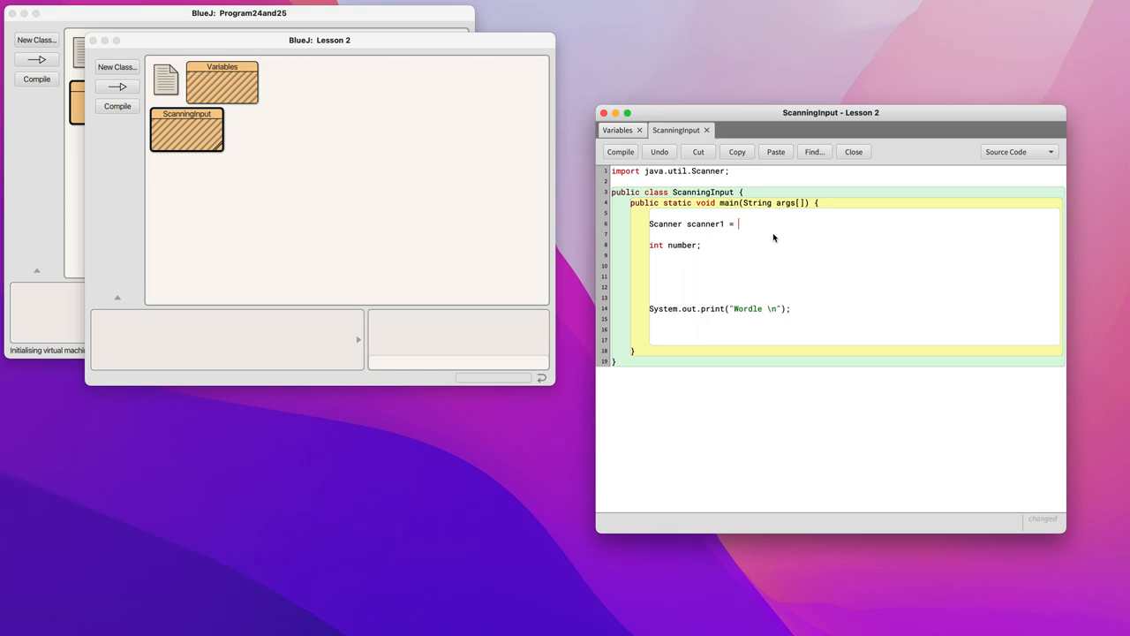
{"action": "type", "text": "new Scn"}
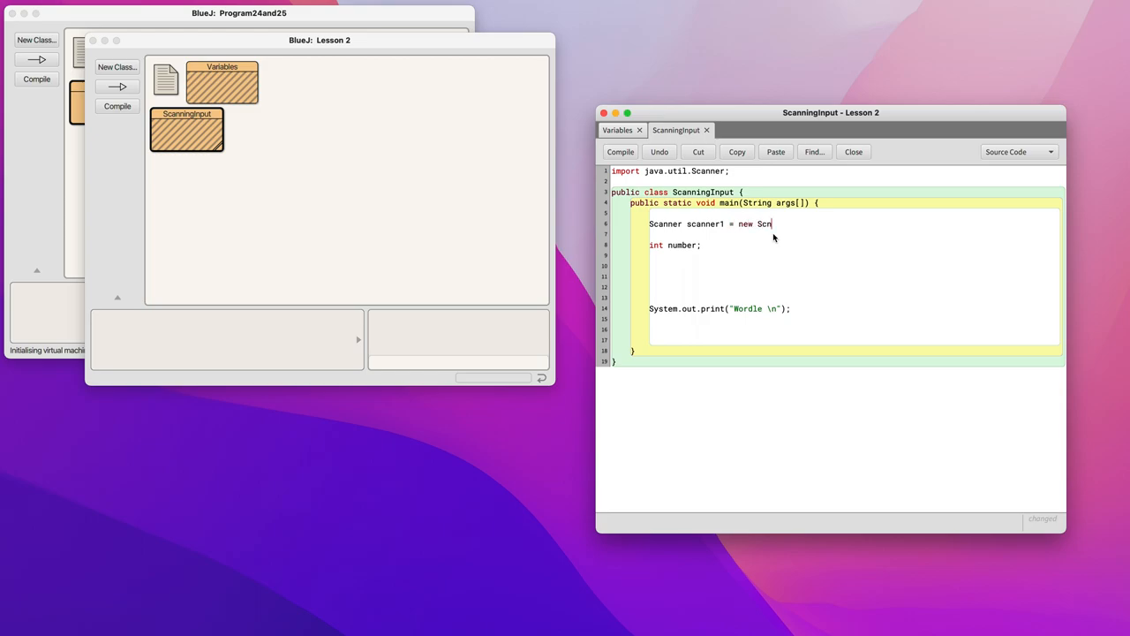
{"action": "type", "text": "ner"}
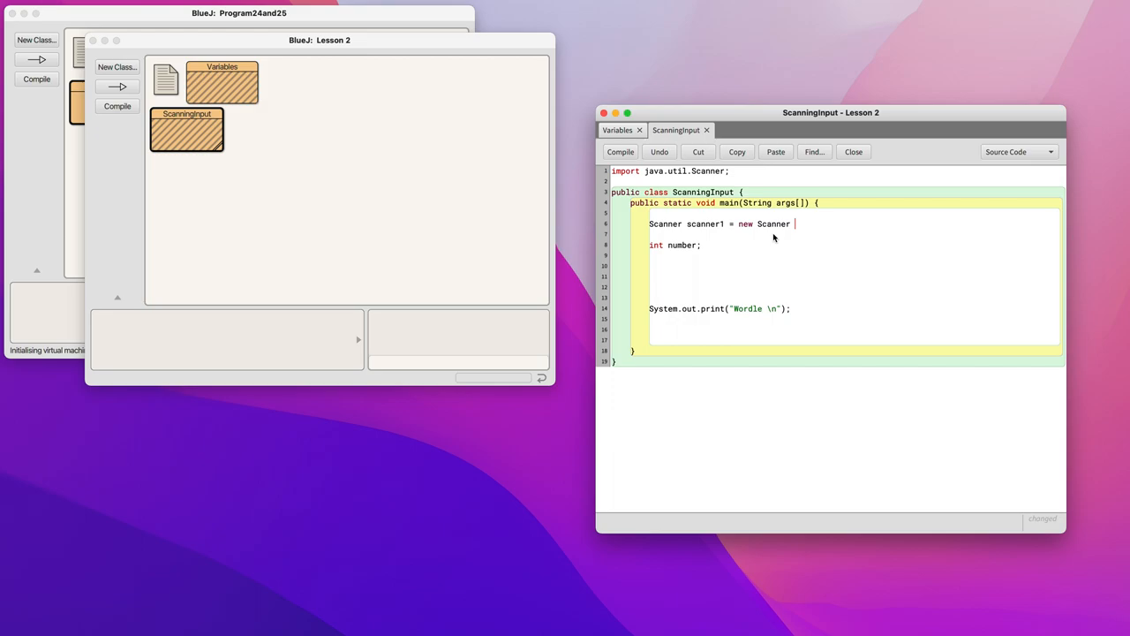
{"action": "type", "text": "(Systnem.i"}
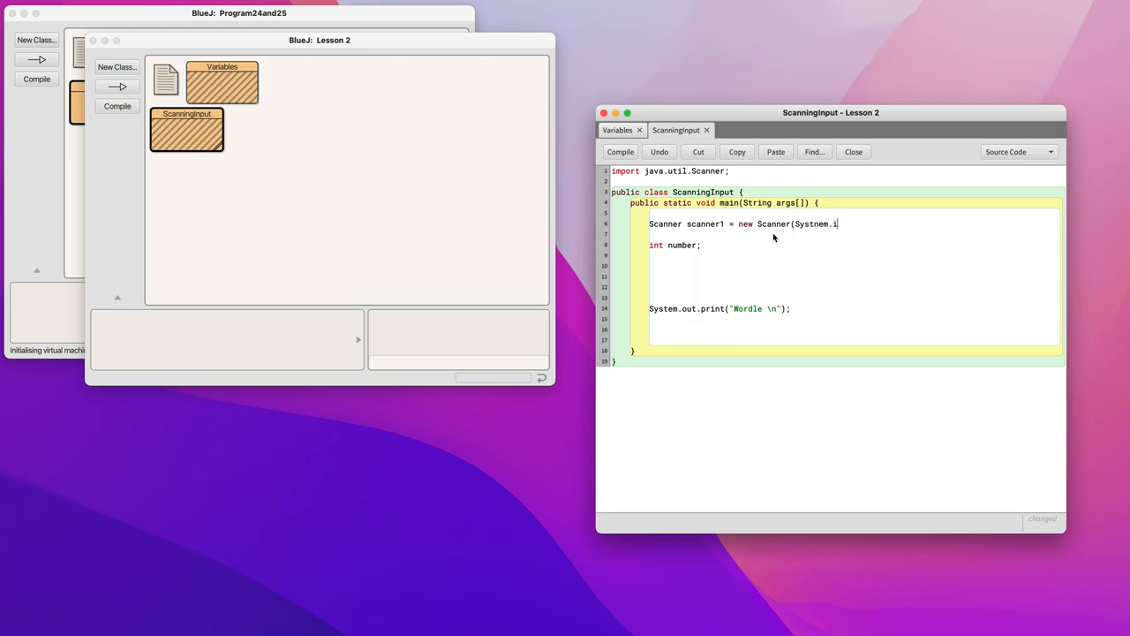
{"action": "type", "text": "n);"}
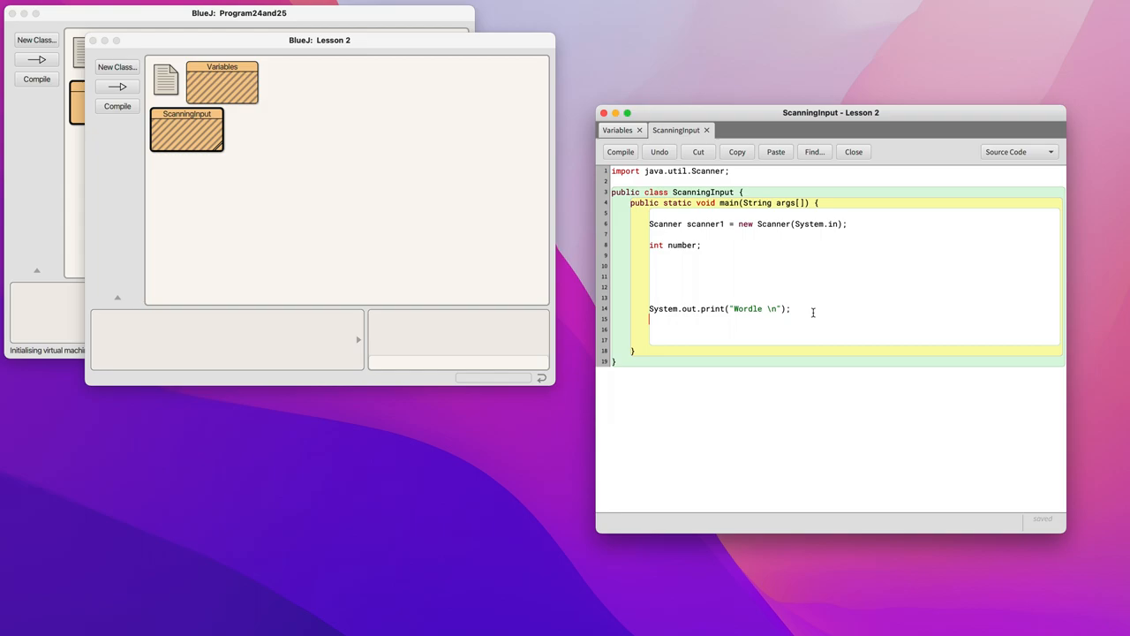
- Add `System.out.println("Enter an integer: ");` and begin a `number` assignment line
{"action": "type", "text": "System.out.print"}
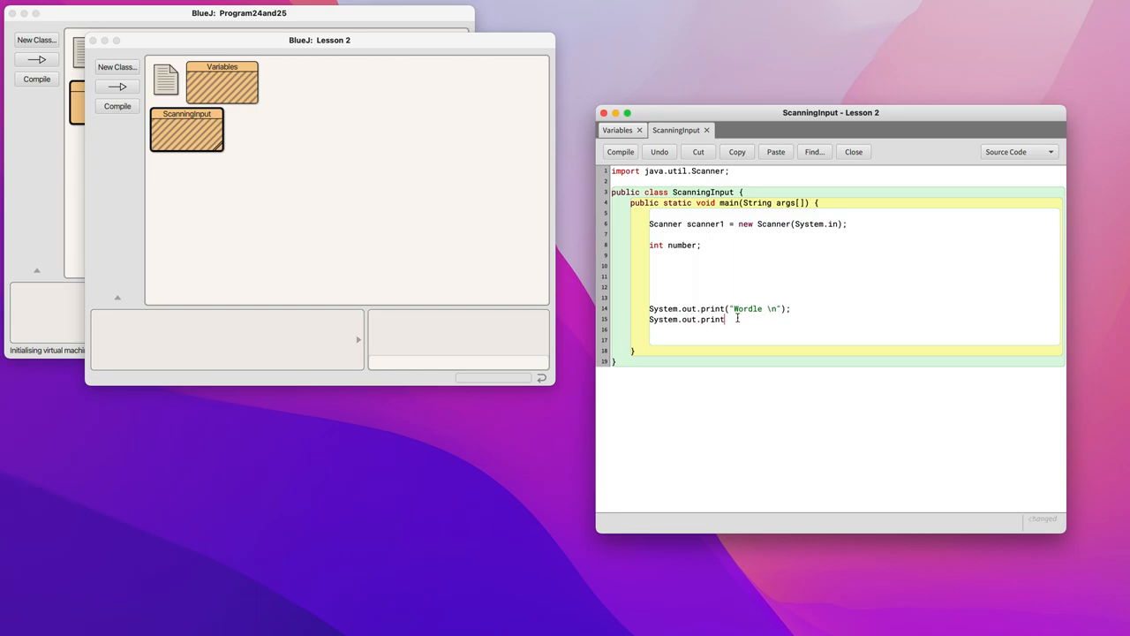
{"action": "type", "text": "ln"}
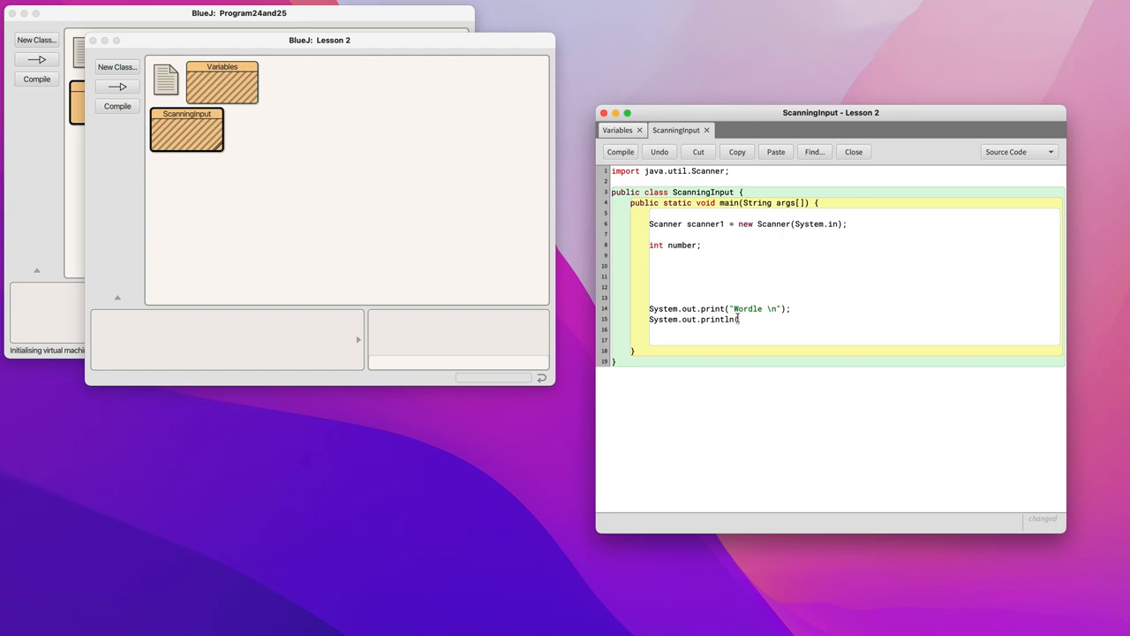
{"action": "type", "text": "(\"Enter"}
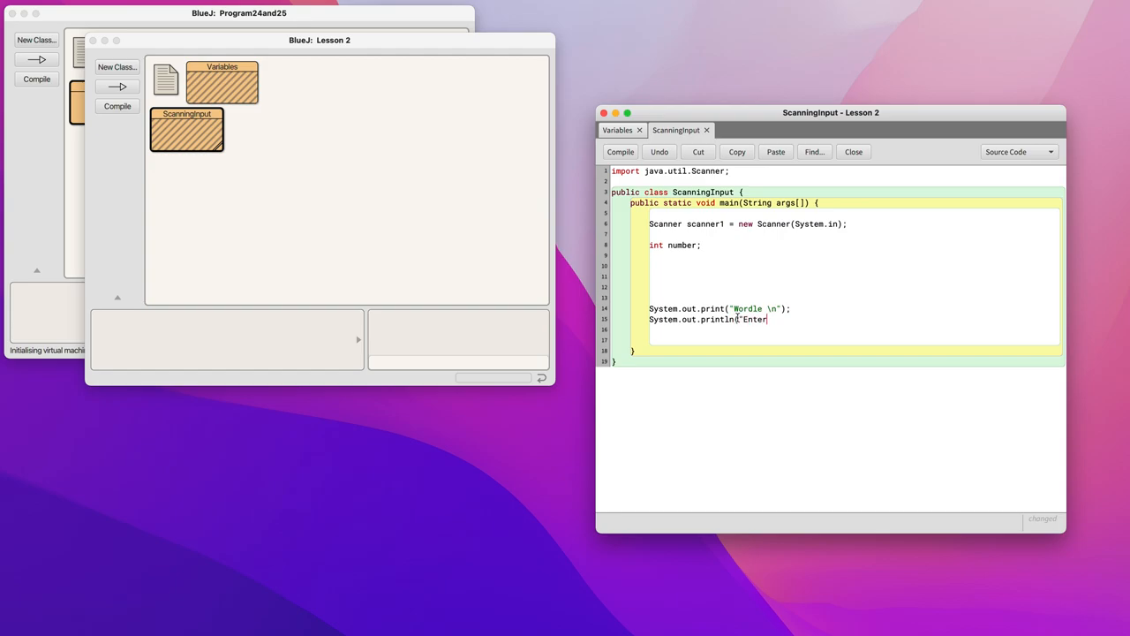
{"action": "type", "text": "an integer"}
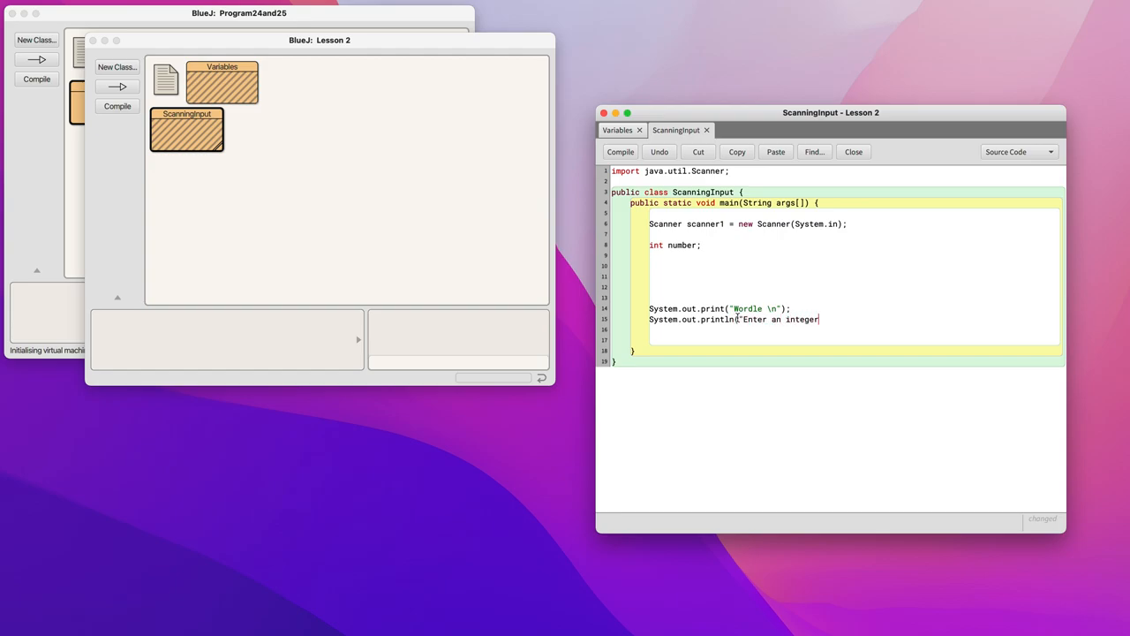
{"action": "type", "text": "\");"}
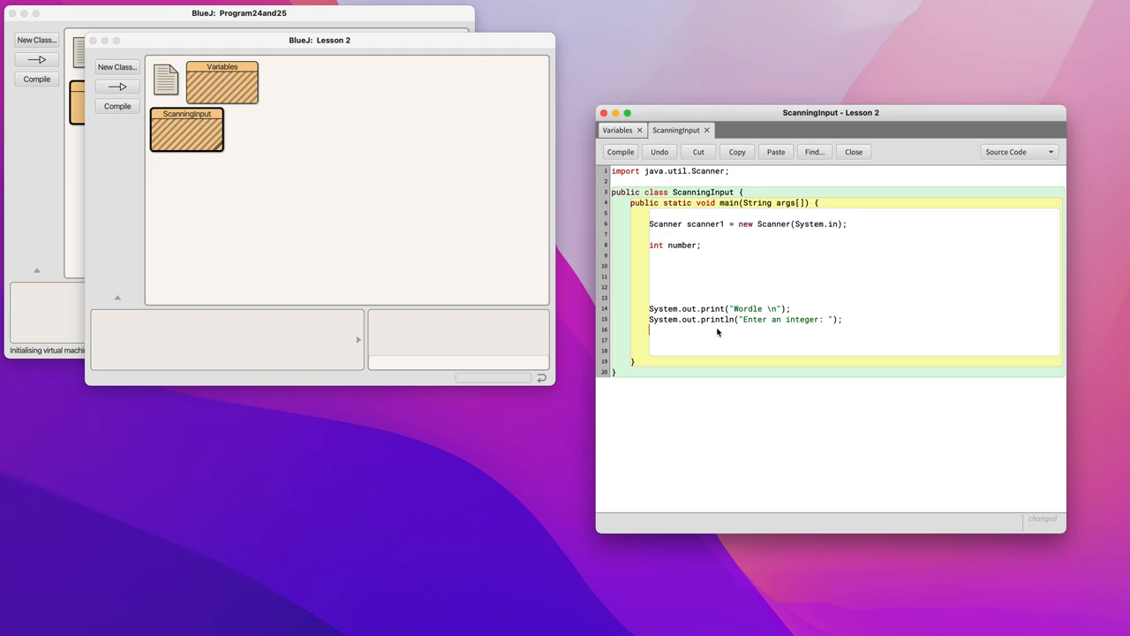
{"action": "type", "text": "number ="}
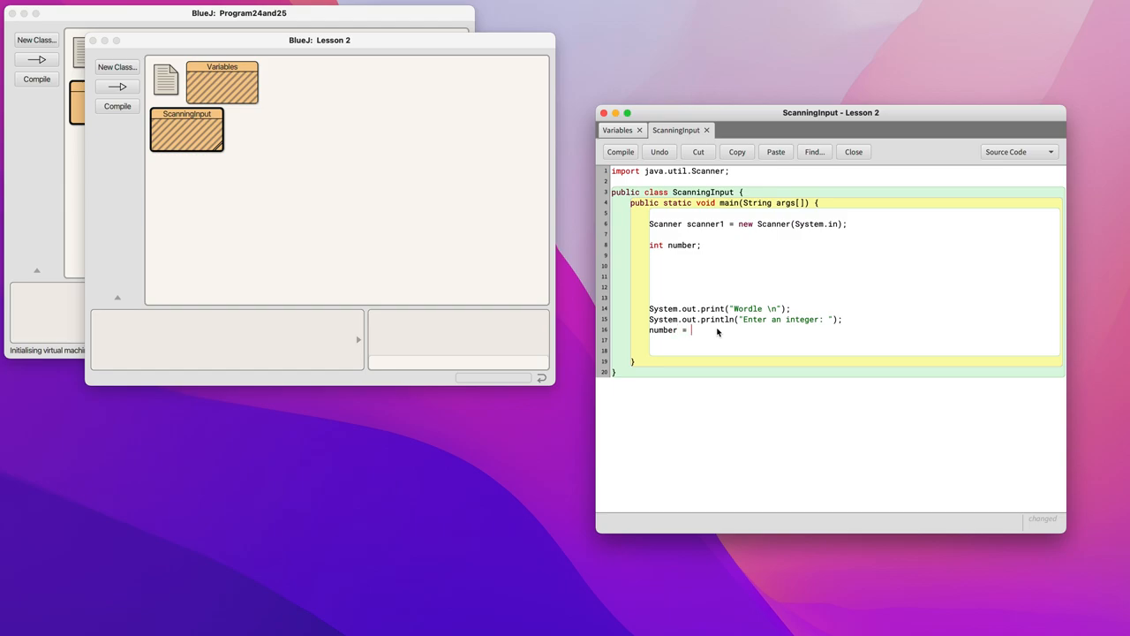
- Complete the line as `number = scanner1.nextInt();` and leave a blank line beneath it
{"action": "type", "text": "scanner1"}
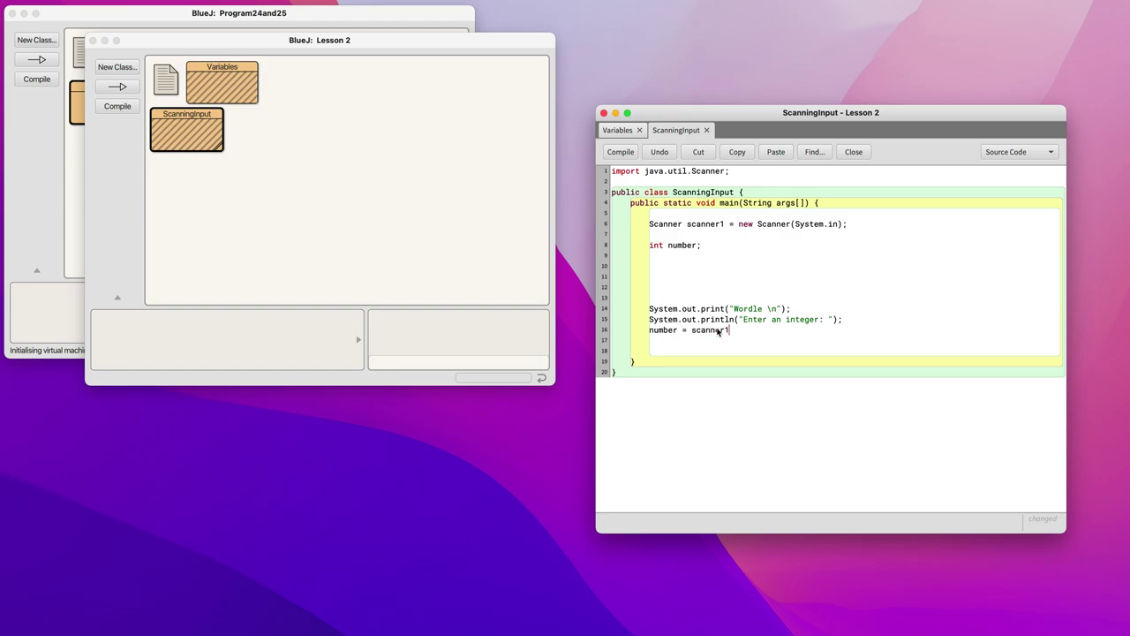
{"action": "type", "text": "."}
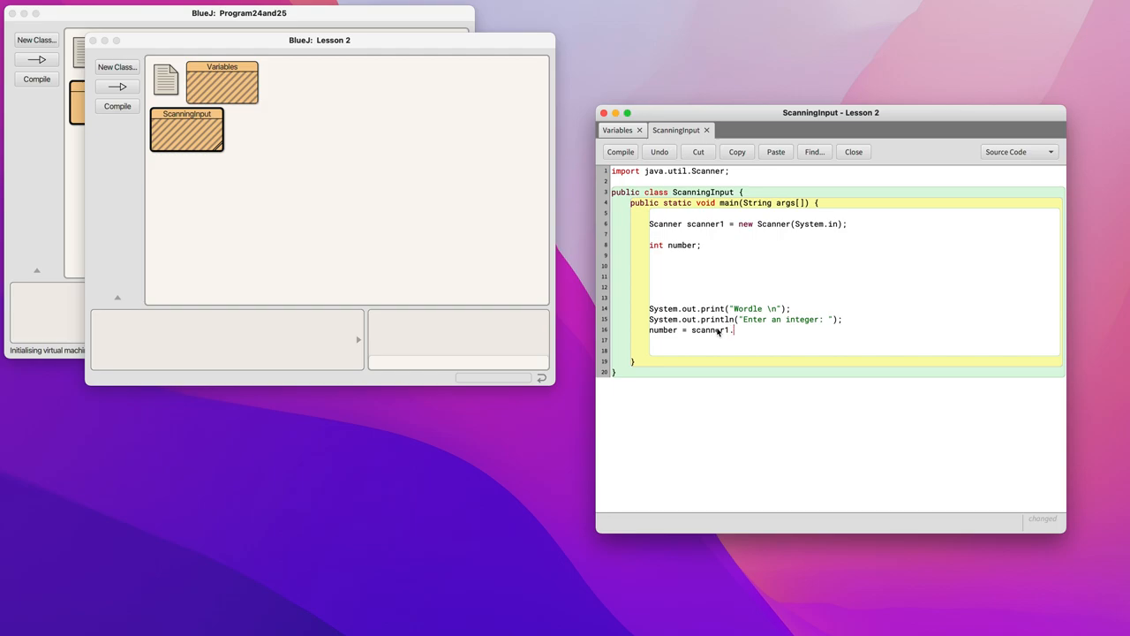
{"action": "type", "text": "nextInt"}
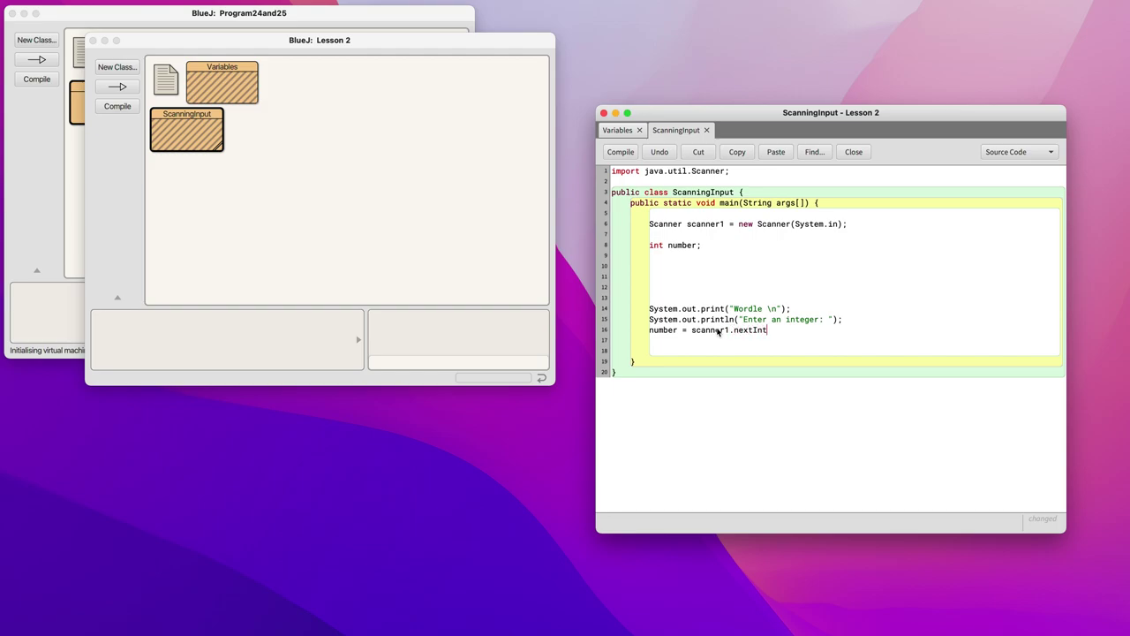
{"action": "type", "text": "()"}
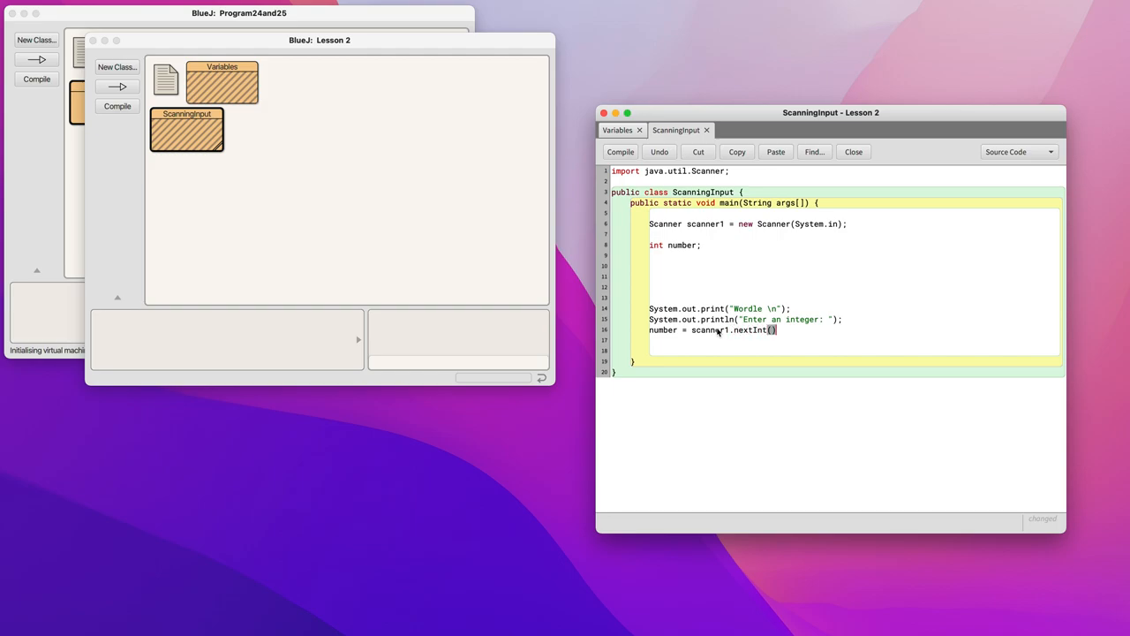
{"action": "type", "text": ";"}
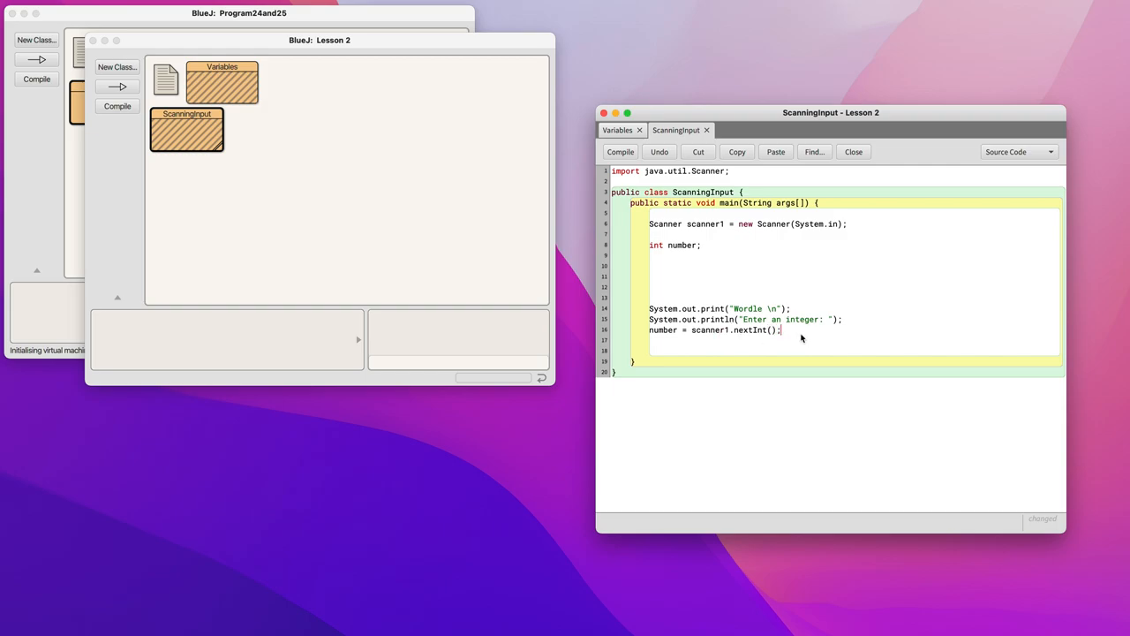
{"action": "left_click_drag", "start_coordinate": [690, 330], "coordinate": [742, 330]}
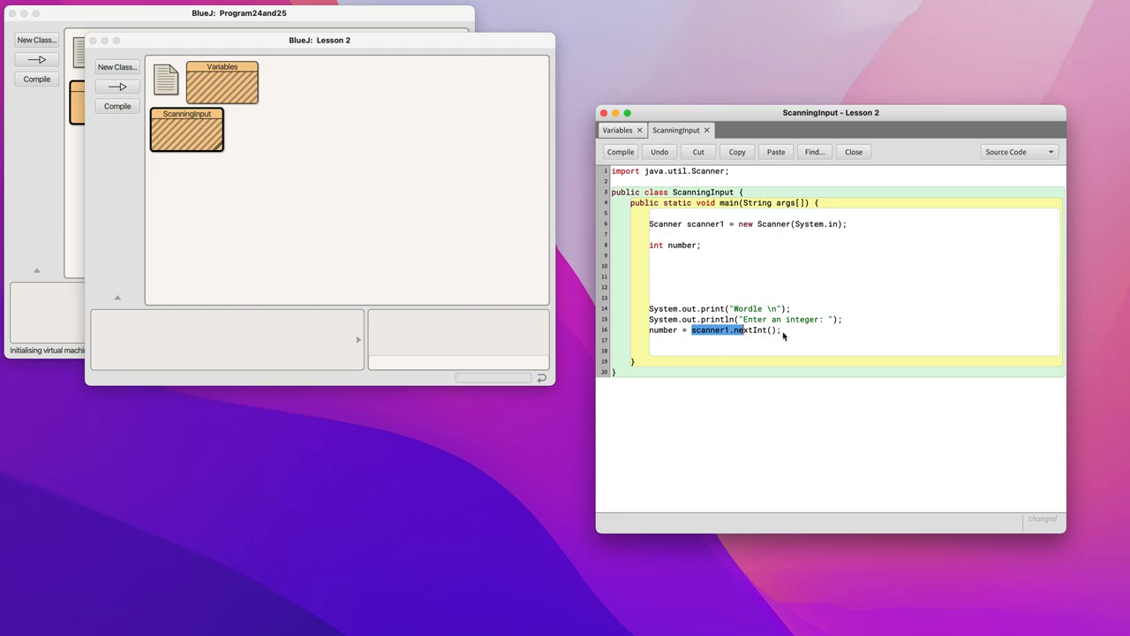
{"action": "left_click", "coordinate": [781, 330]}
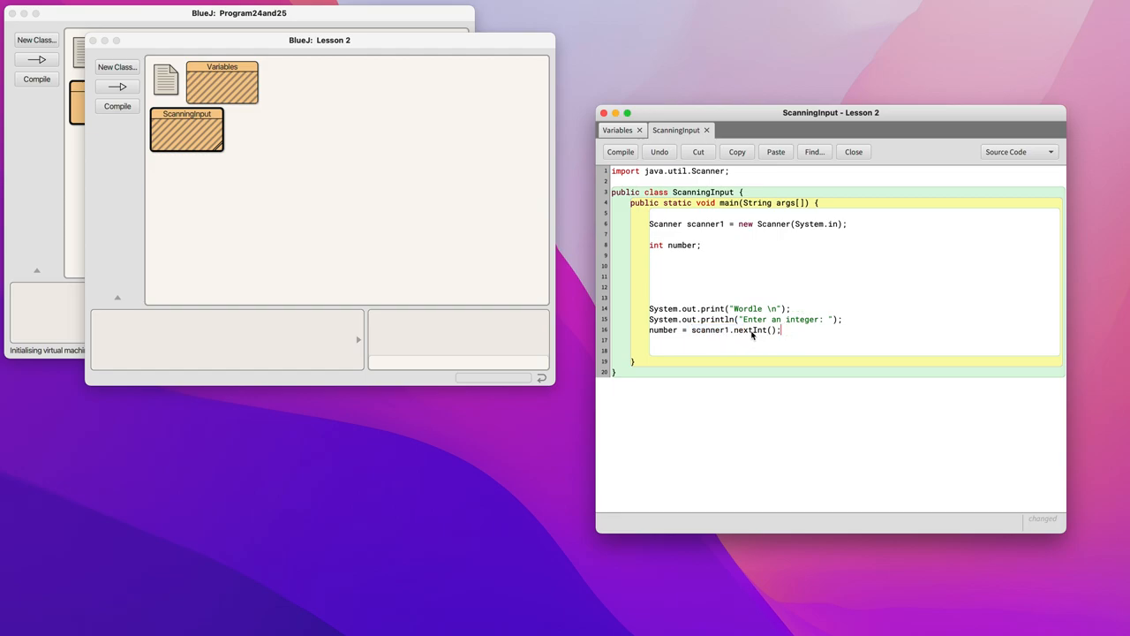
{"action": "double_click", "coordinate": [759, 330]}
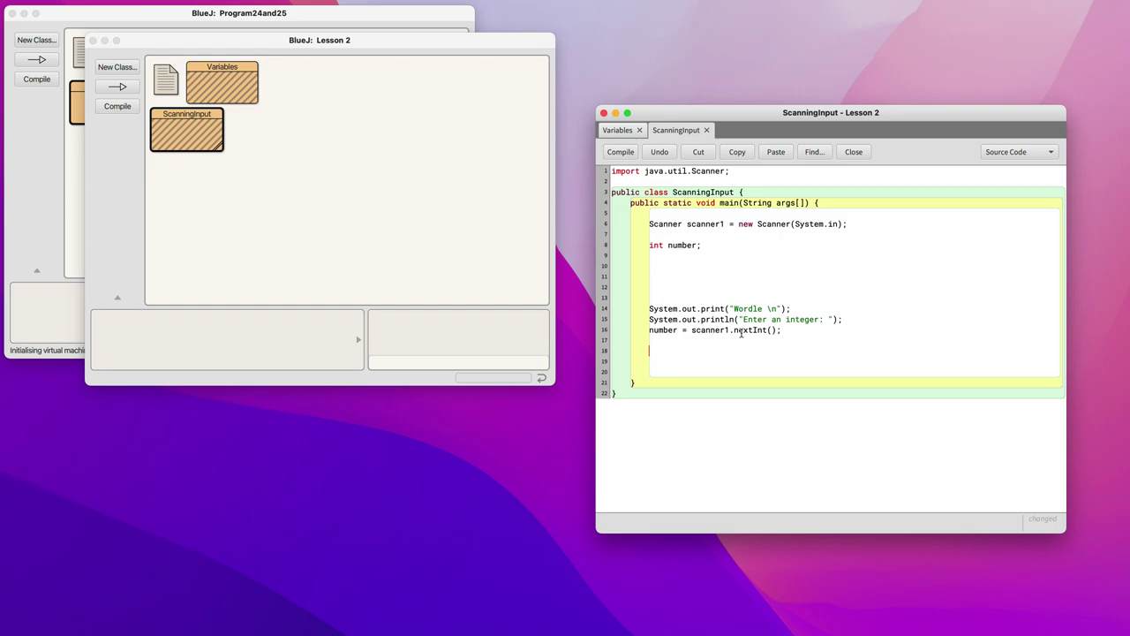
- Add `System.out.println(number);` and compile ScanningInput with no syntax errors
{"action": "type", "text": "System.out.println"}
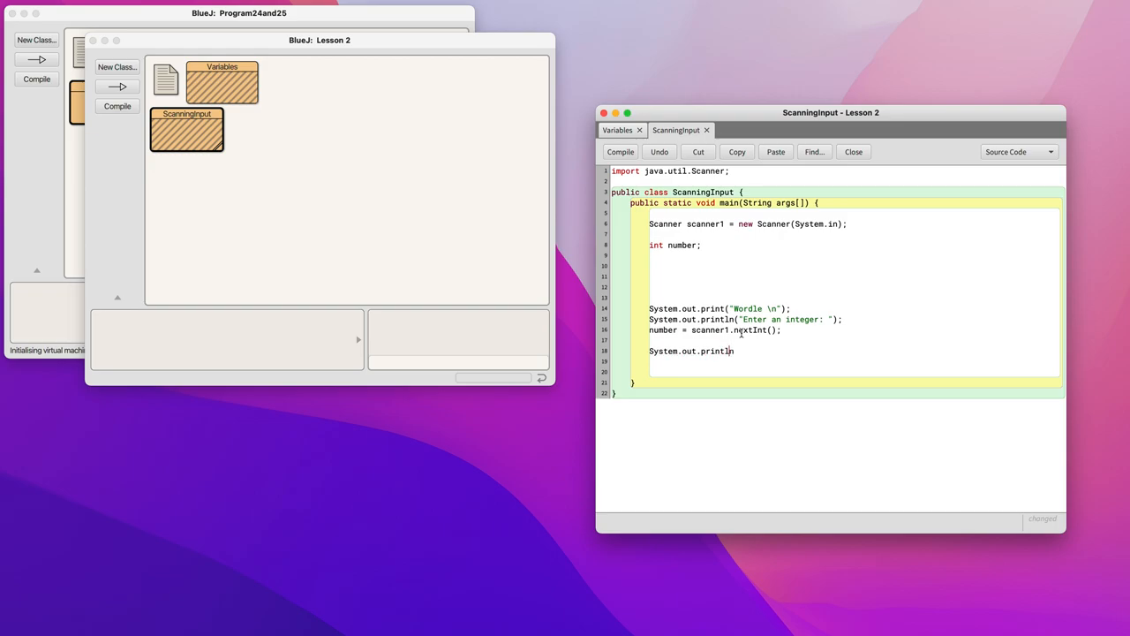
{"action": "type", "text": "("}
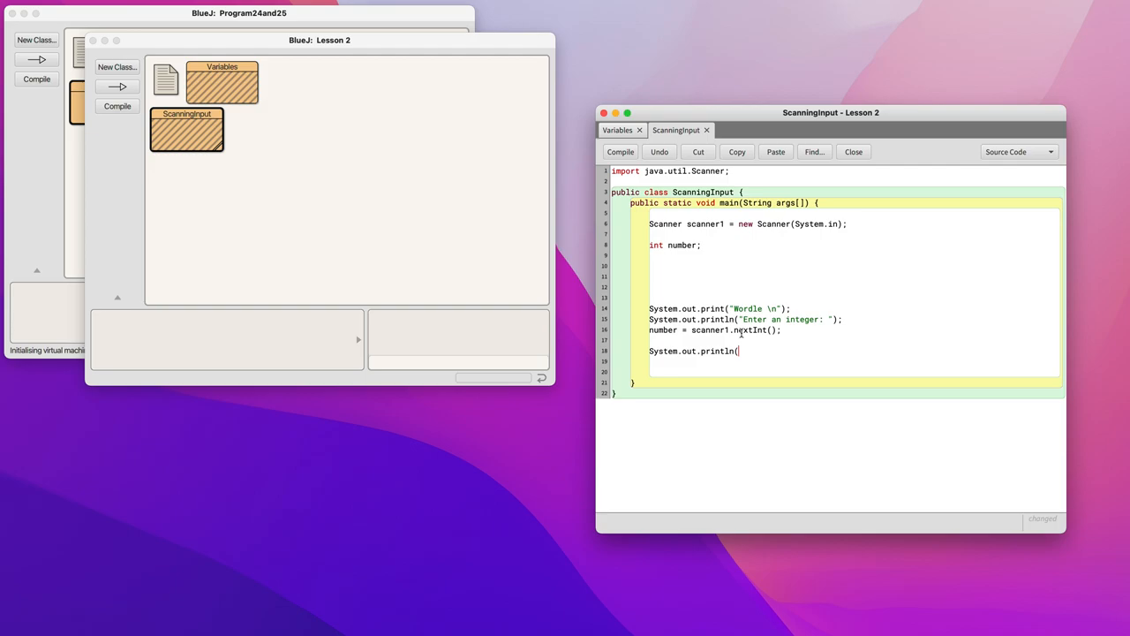
{"action": "type", "text": "number)"}
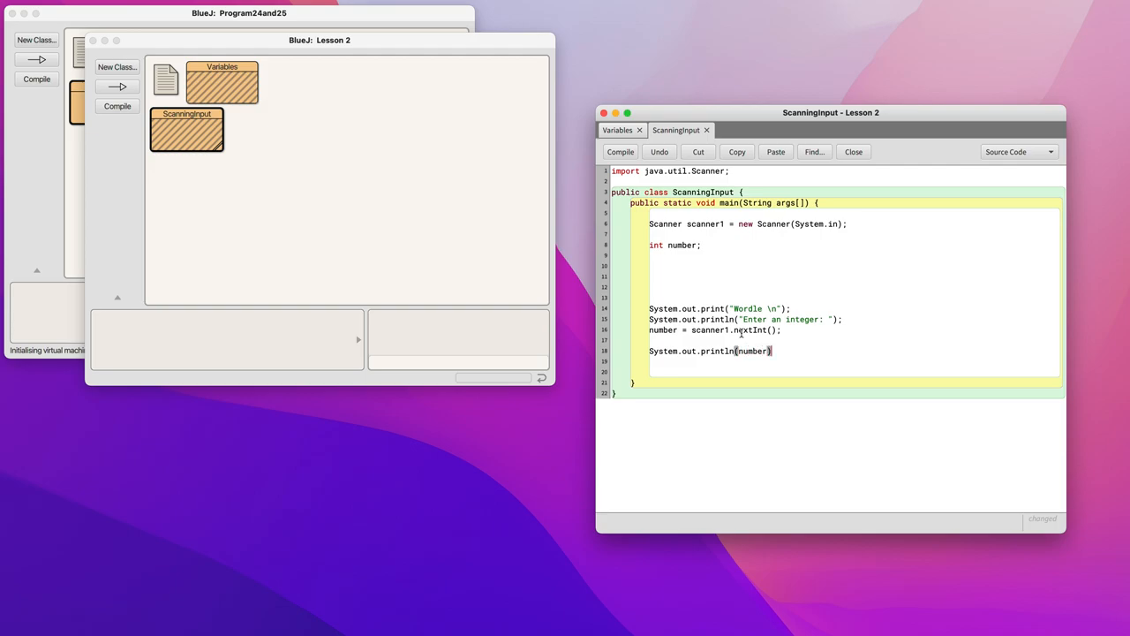
{"action": "type", "text": ";"}
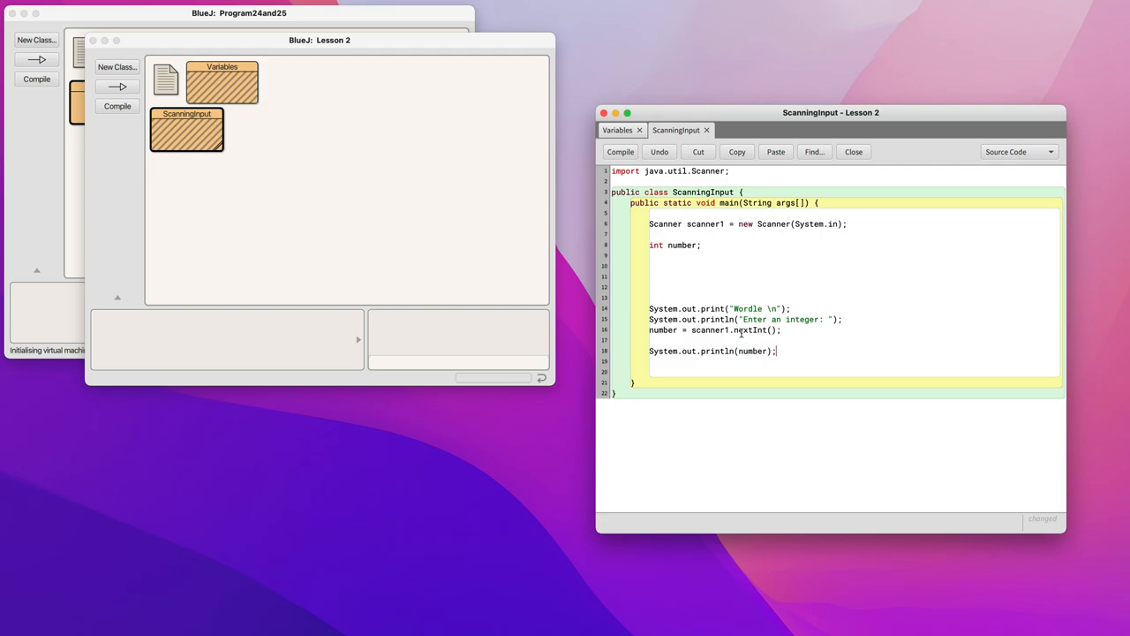
{"action": "left_click", "coordinate": [620, 152]}
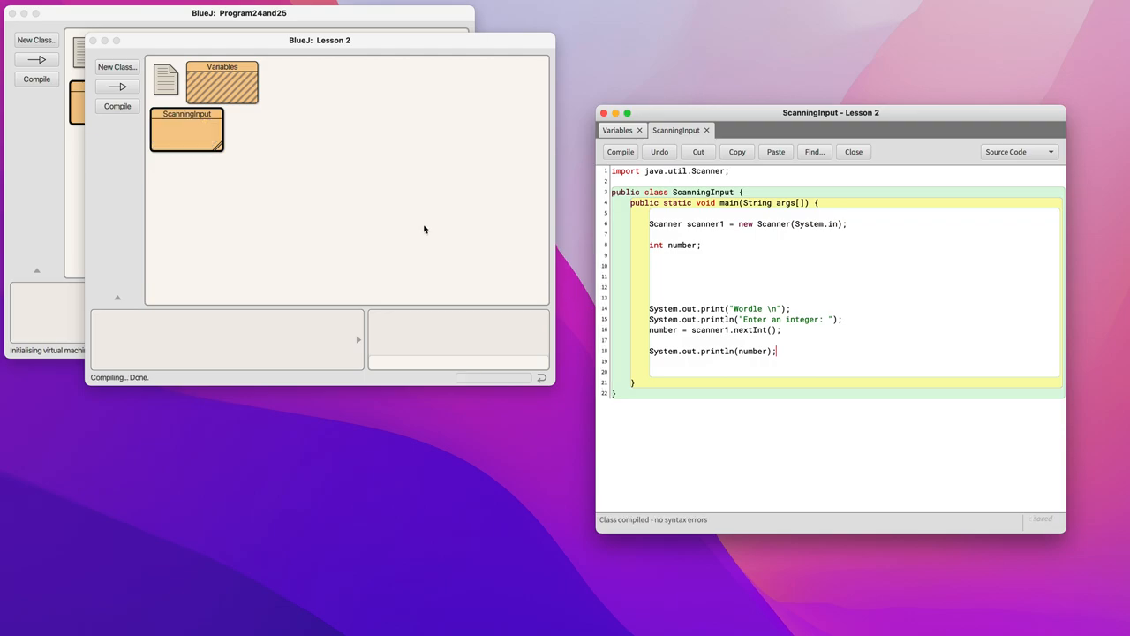
- Call main so the terminal prints Nordle and the integer prompt
{"action": "left_click", "coordinate": [187, 130]}
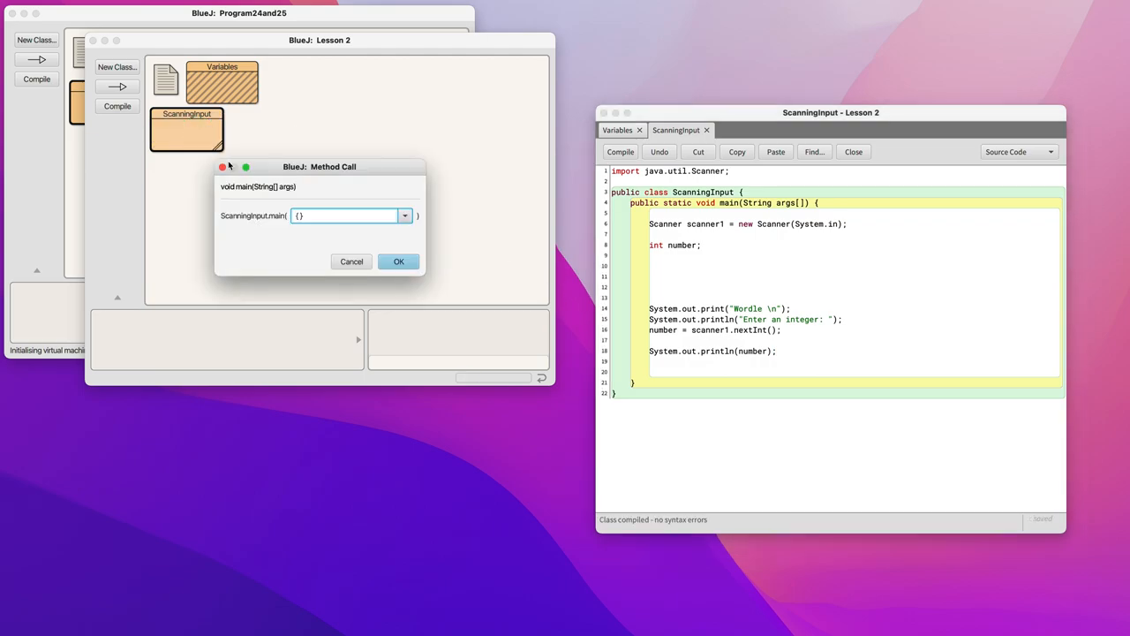
{"action": "left_click", "coordinate": [399, 262]}
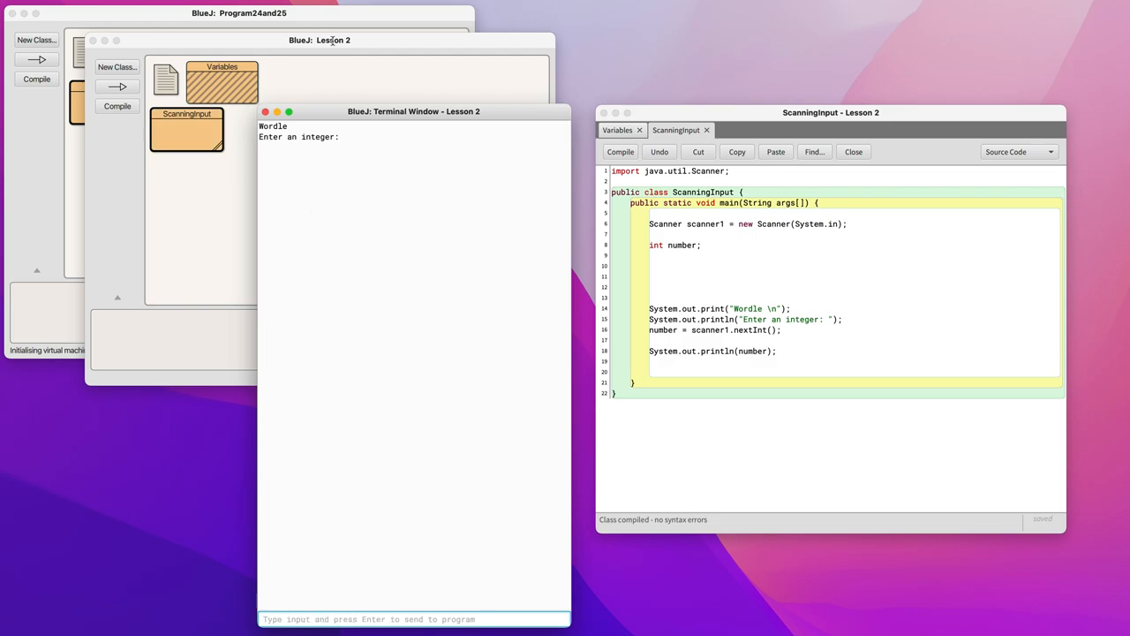
- Enter a value that throws InputMismatchException, then rerun main for a fresh prompt
{"action": "left_click_drag", "start_coordinate": [413, 110], "coordinate": [427, 71]}
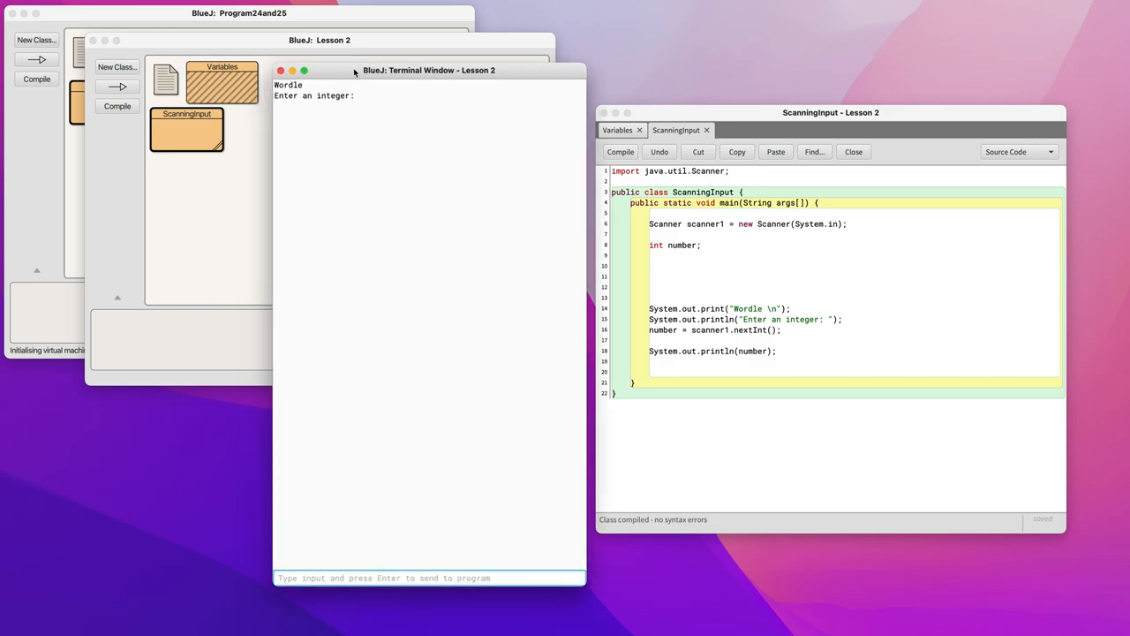
{"action": "type", "text": "8"}
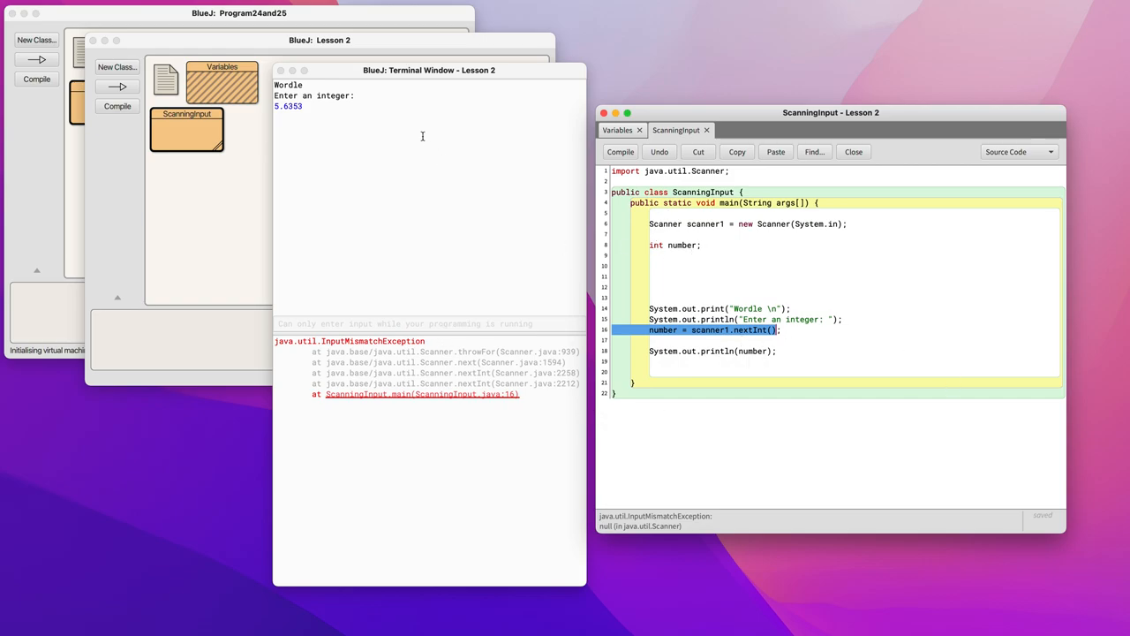
{"action": "right_click", "coordinate": [188, 130]}
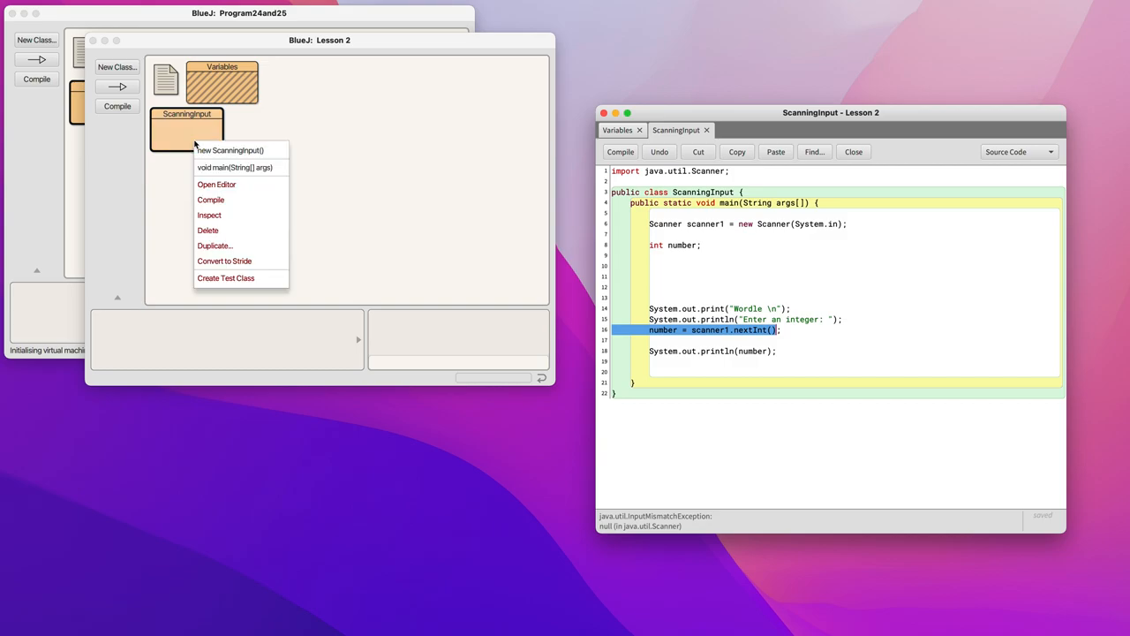
{"action": "left_click", "coordinate": [235, 166]}
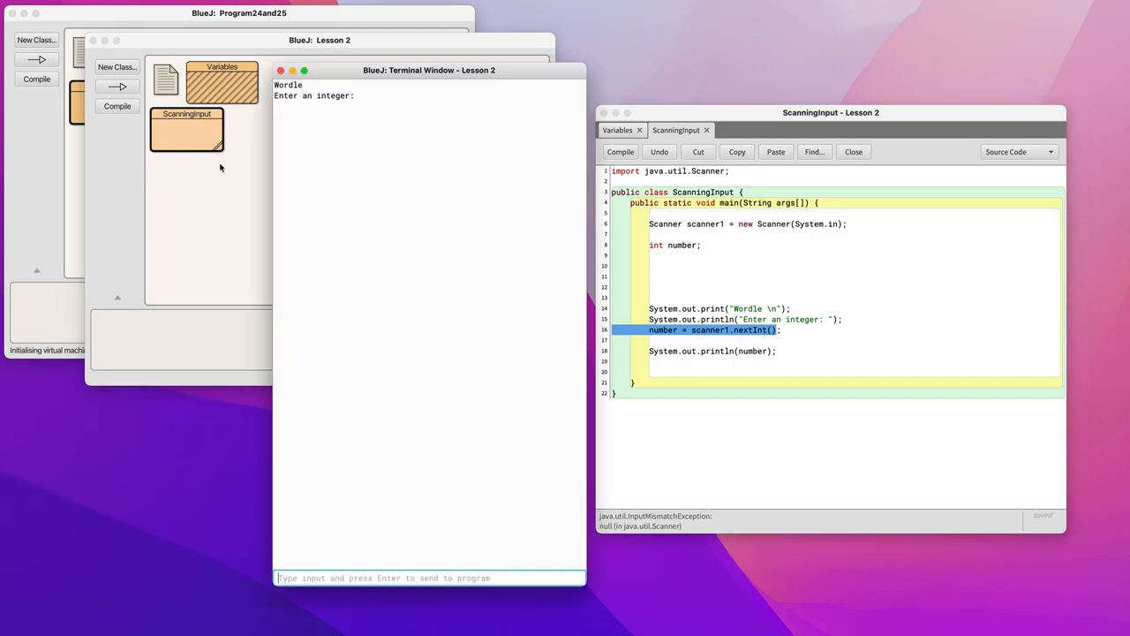